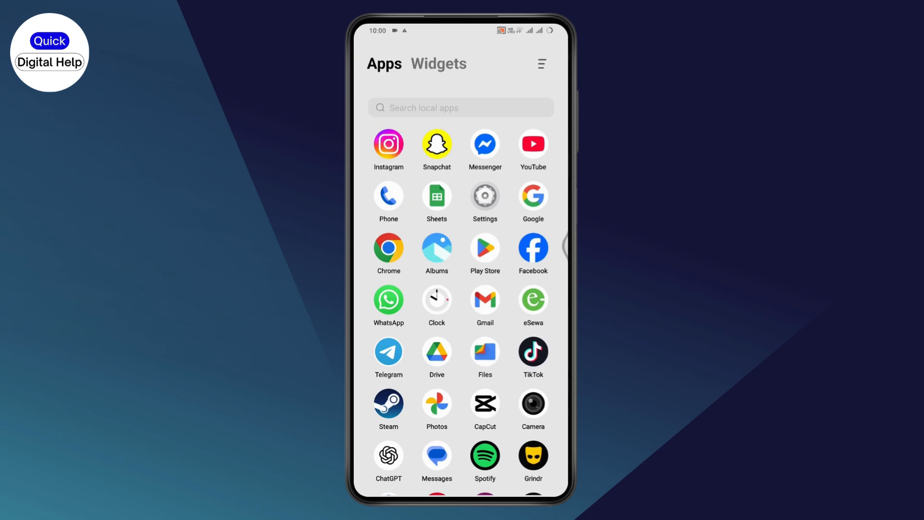
# Step: Launch Google Drive from the app drawer to the My Drive files
pyautogui.click(437, 352)
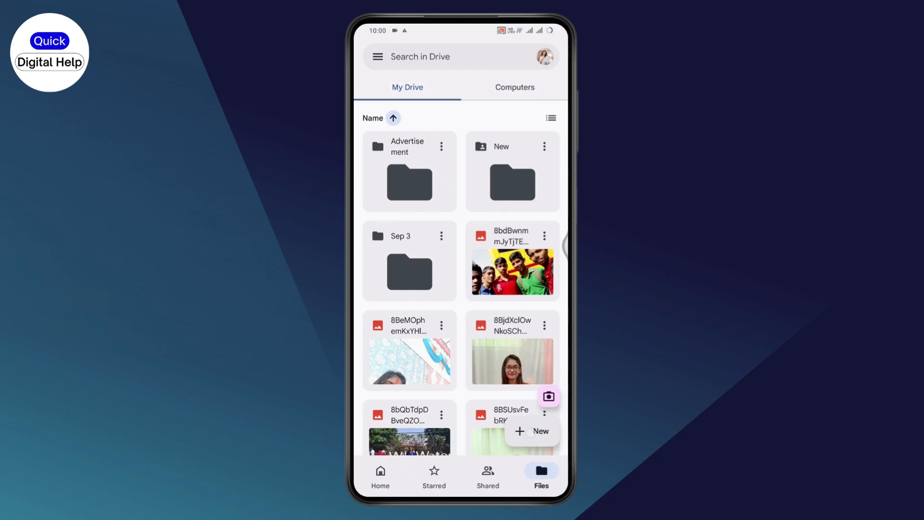
# Step: Create a new Drive folder named 'Newwww' to hold the video
pyautogui.click(533, 431)
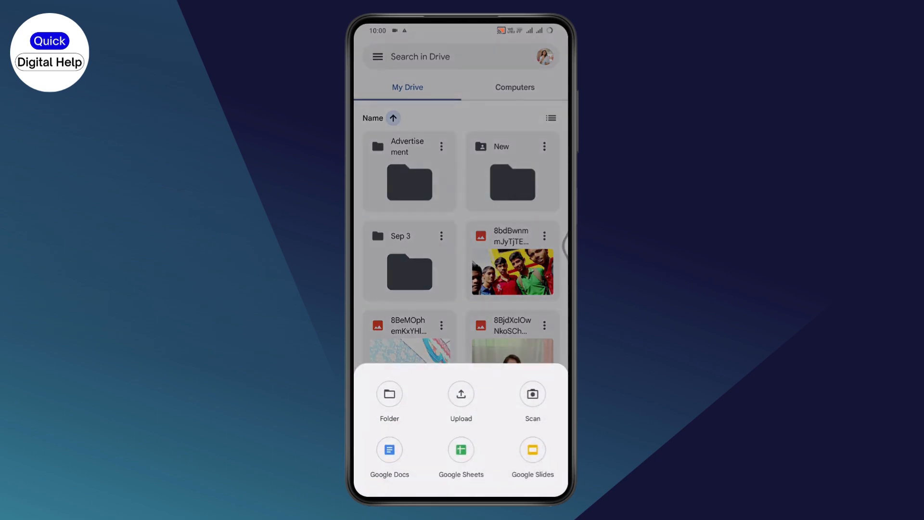
pyautogui.click(389, 394)
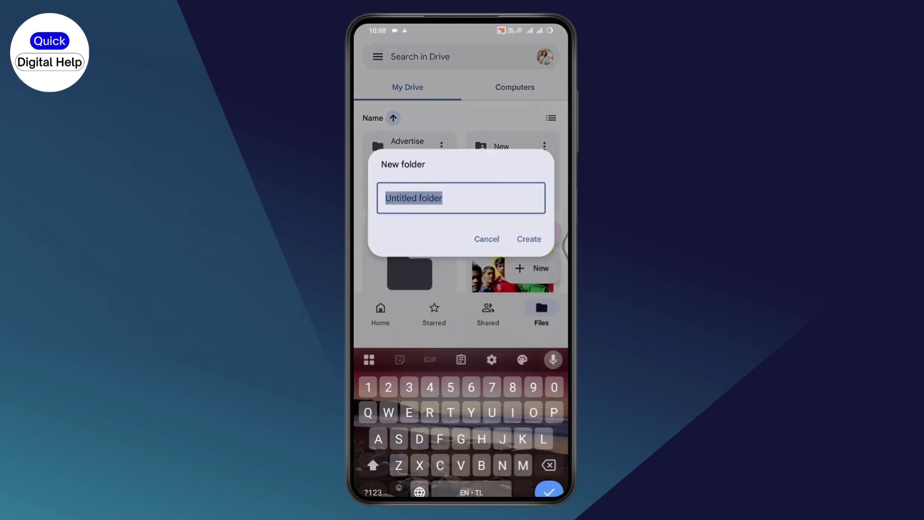
pyautogui.write('Newwww')
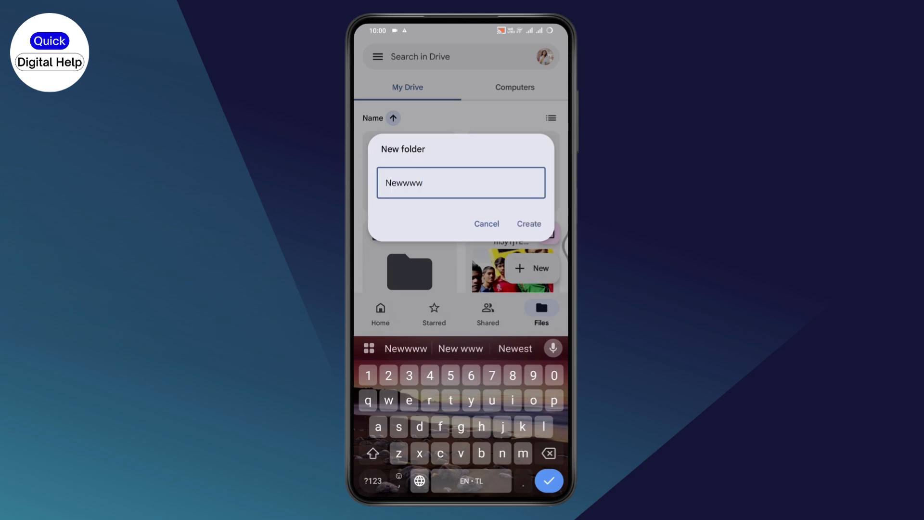
pyautogui.click(530, 224)
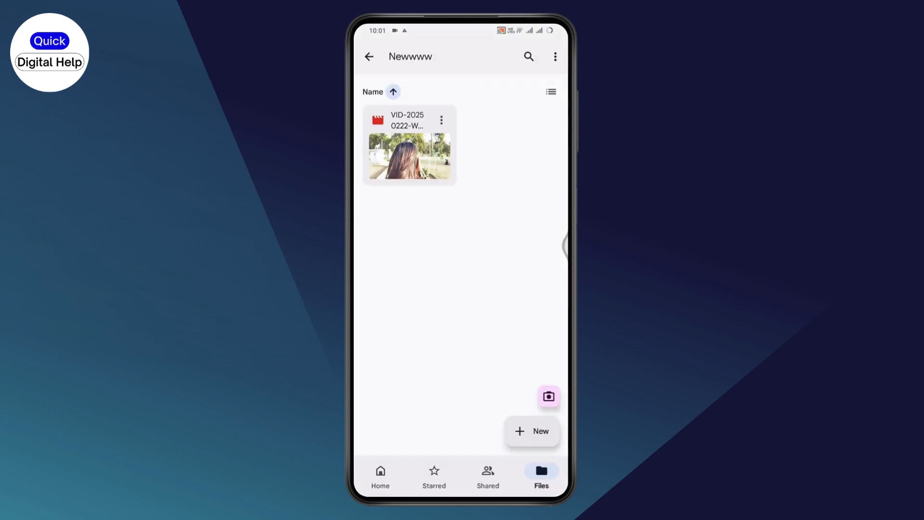
# Step: Reach the video's Manage access settings via its Share option
pyautogui.click(441, 119)
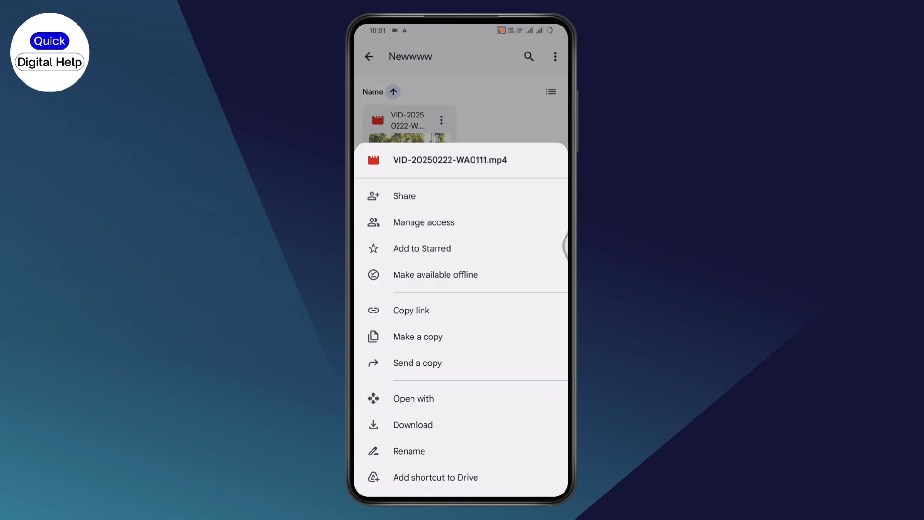
pyautogui.click(405, 196)
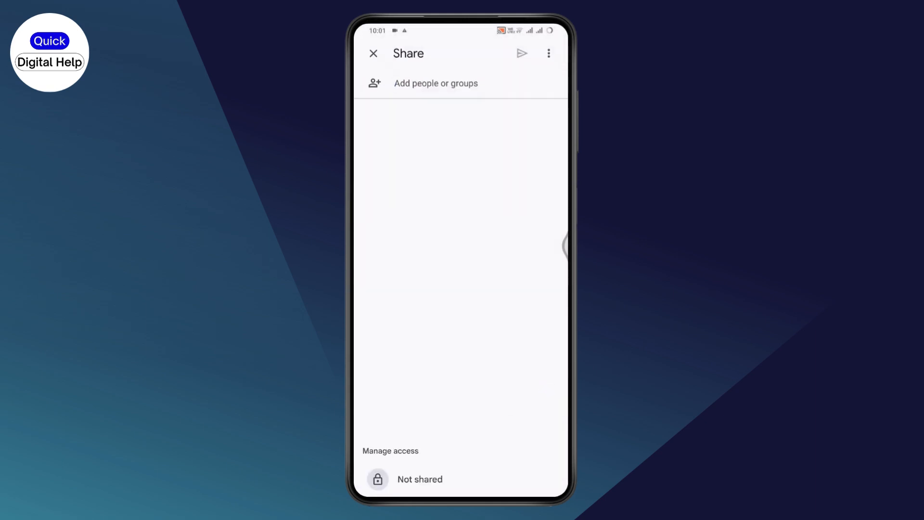
pyautogui.click(435, 83)
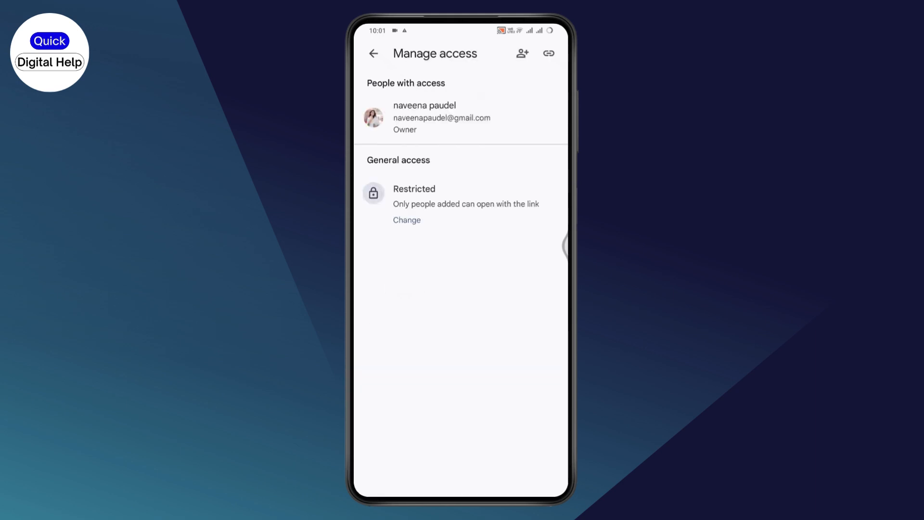
# Step: Set general access to 'Anyone with the link' with the Viewer role
pyautogui.click(406, 220)
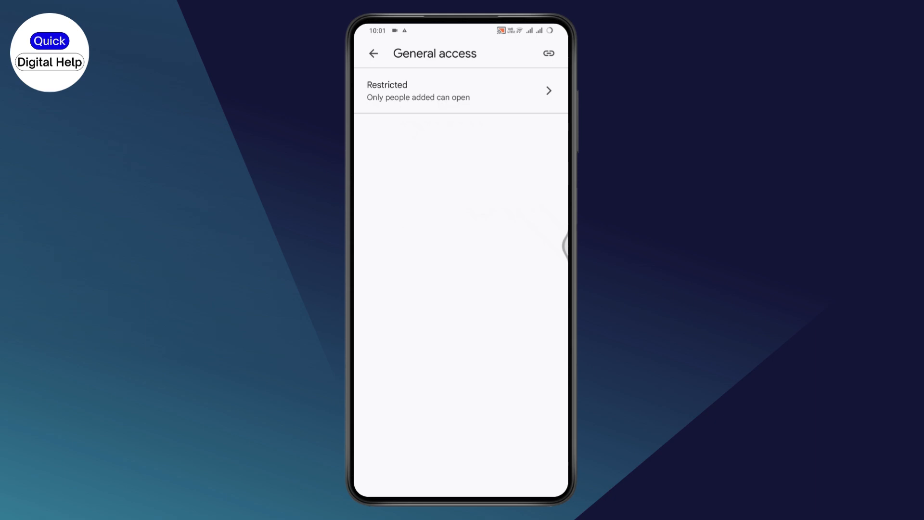
pyautogui.click(461, 90)
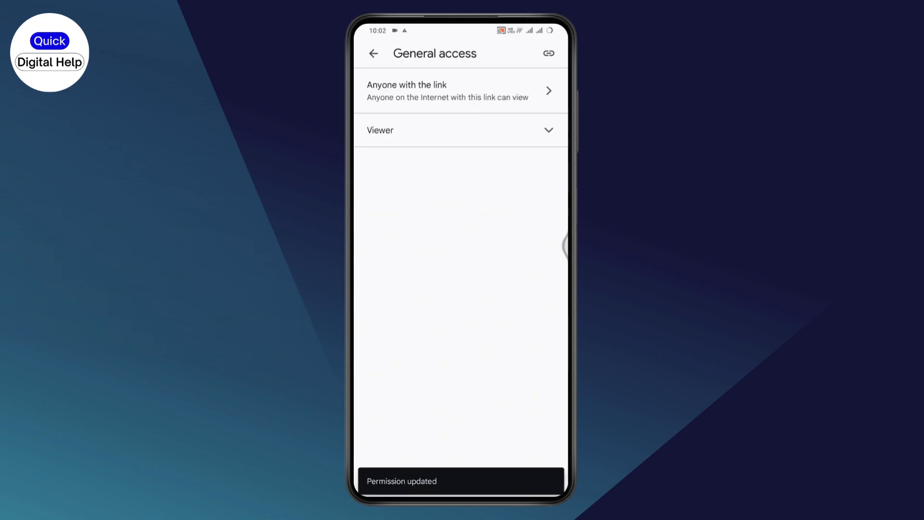
pyautogui.click(460, 130)
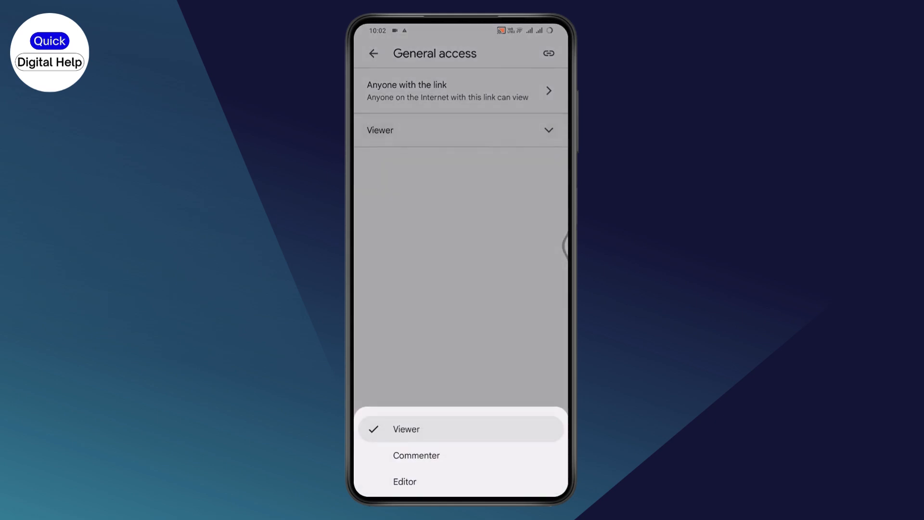
pyautogui.click(406, 430)
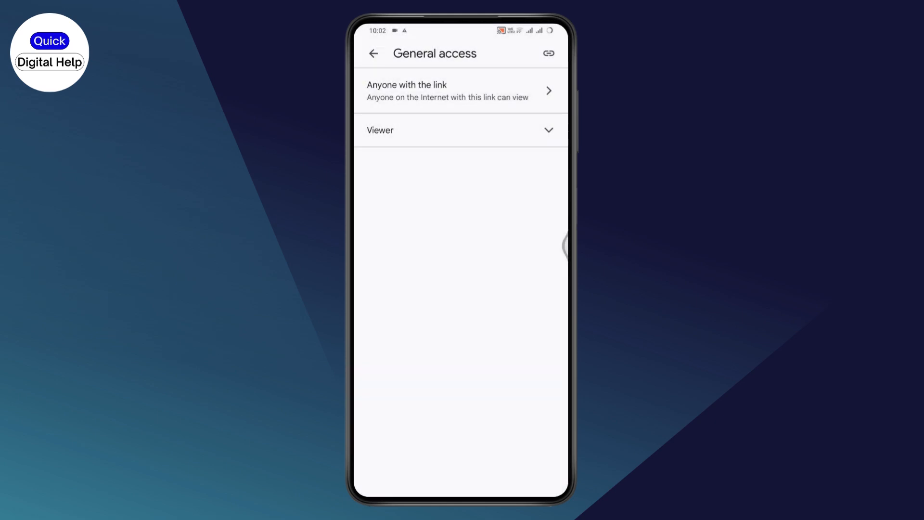
# Step: Copy the video's share link and return to the home screen
pyautogui.click(548, 53)
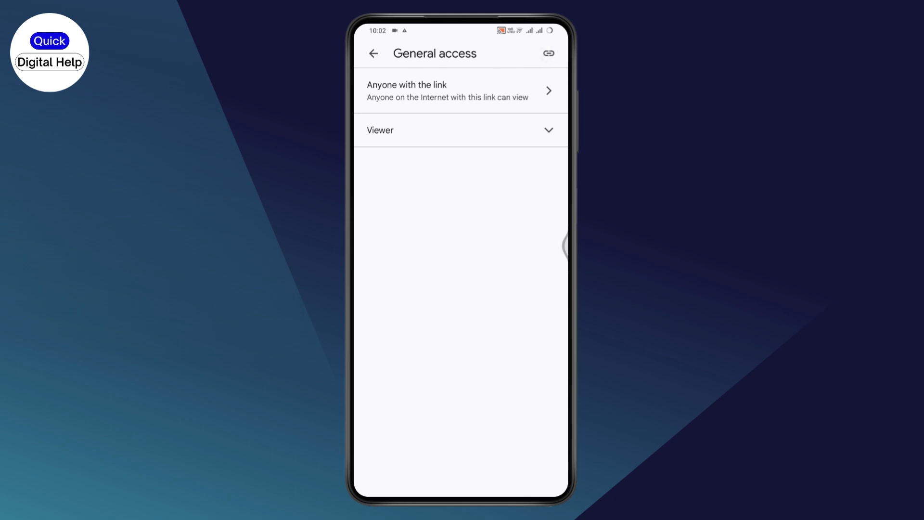
pyautogui.click(373, 53)
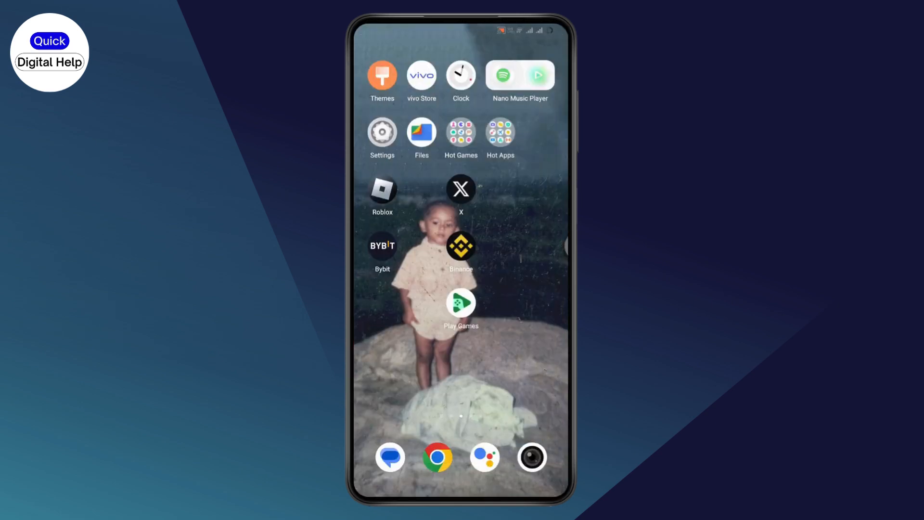
pyautogui.click(391, 456)
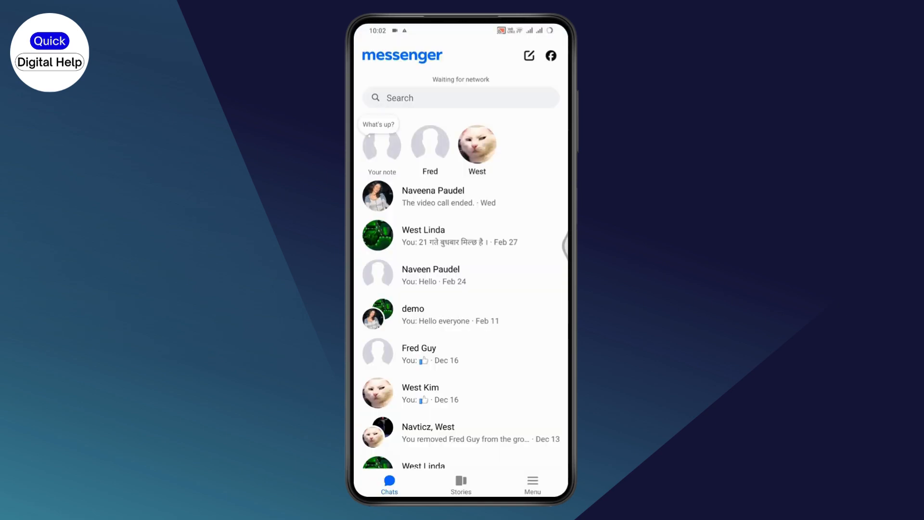
pyautogui.click(433, 196)
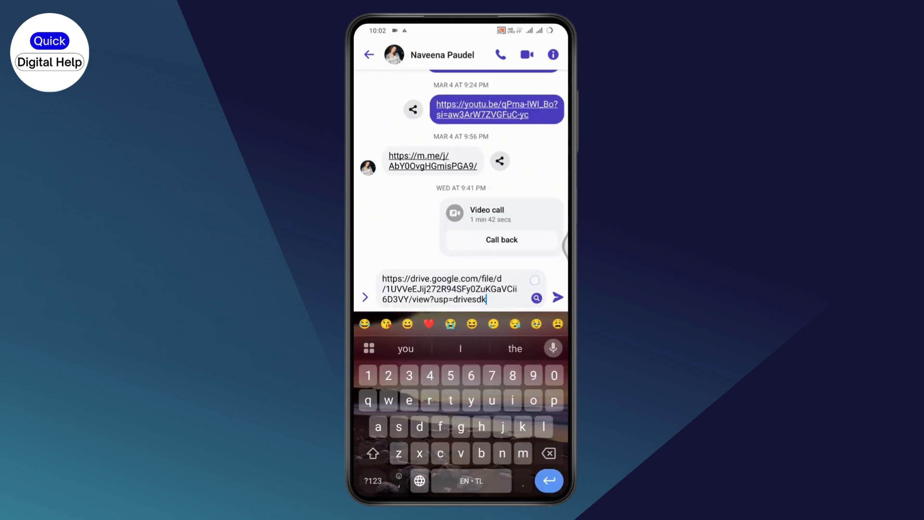
pyautogui.click(368, 54)
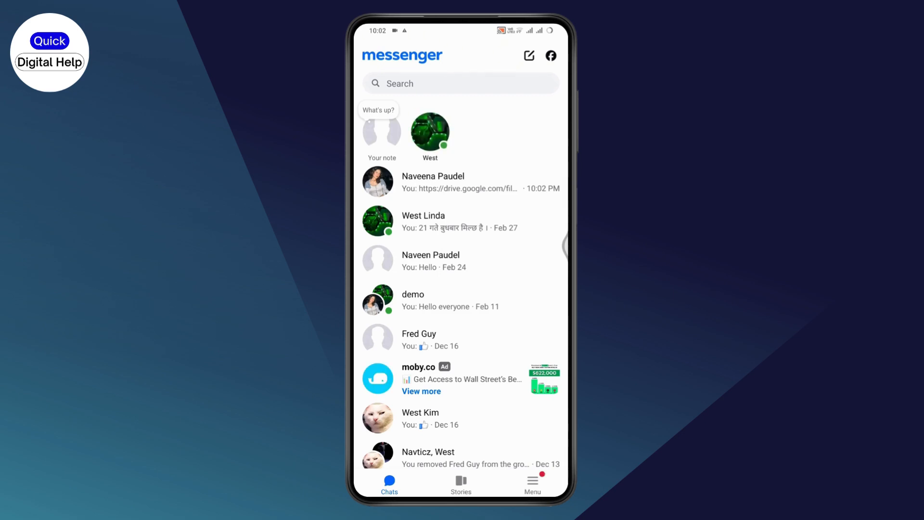
pyautogui.click(433, 181)
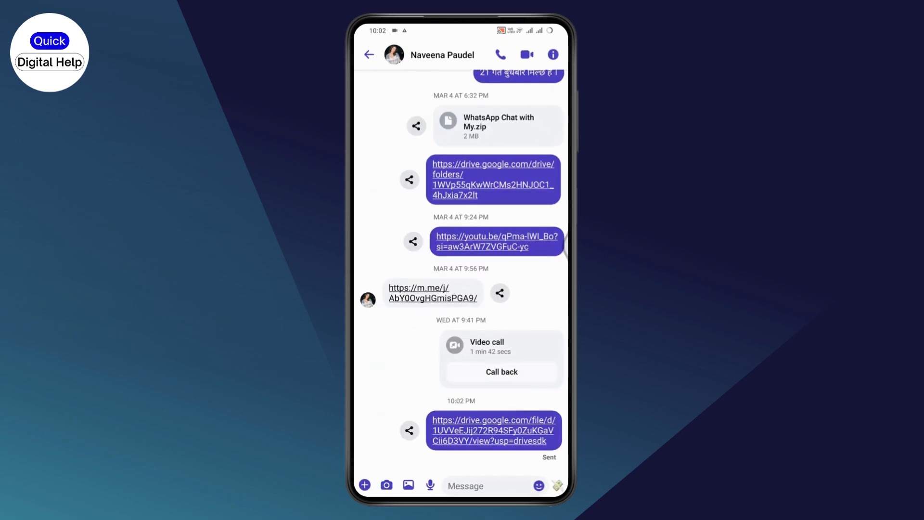